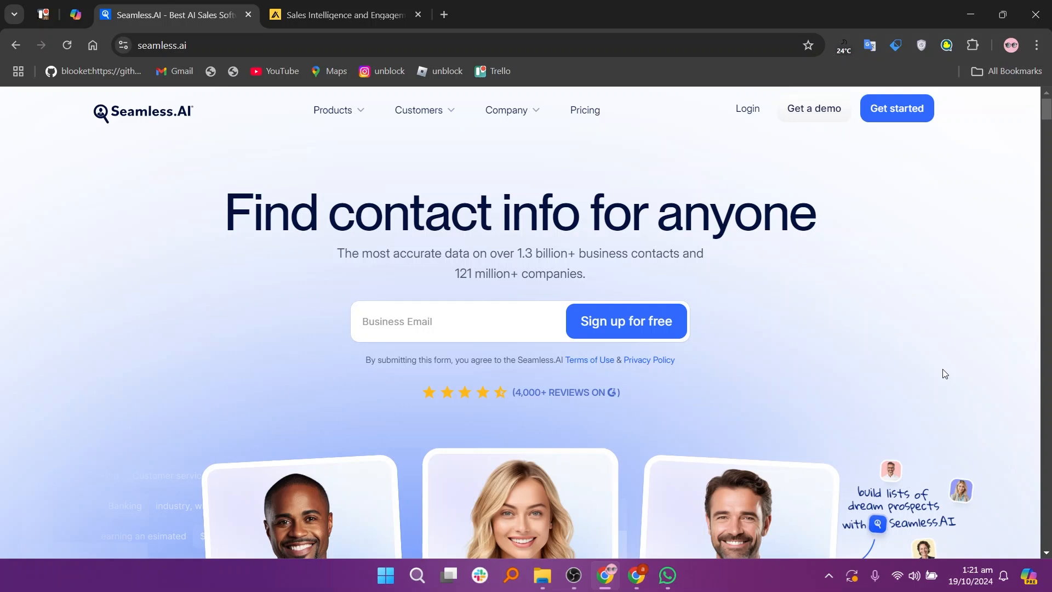
pyautogui.scroll(-3)
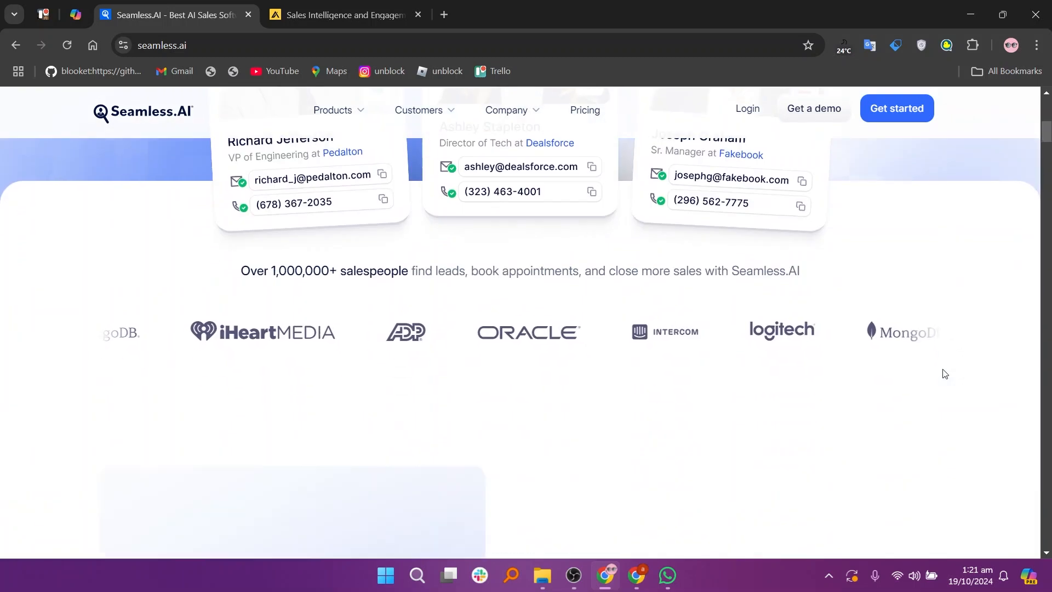
pyautogui.scroll(3)
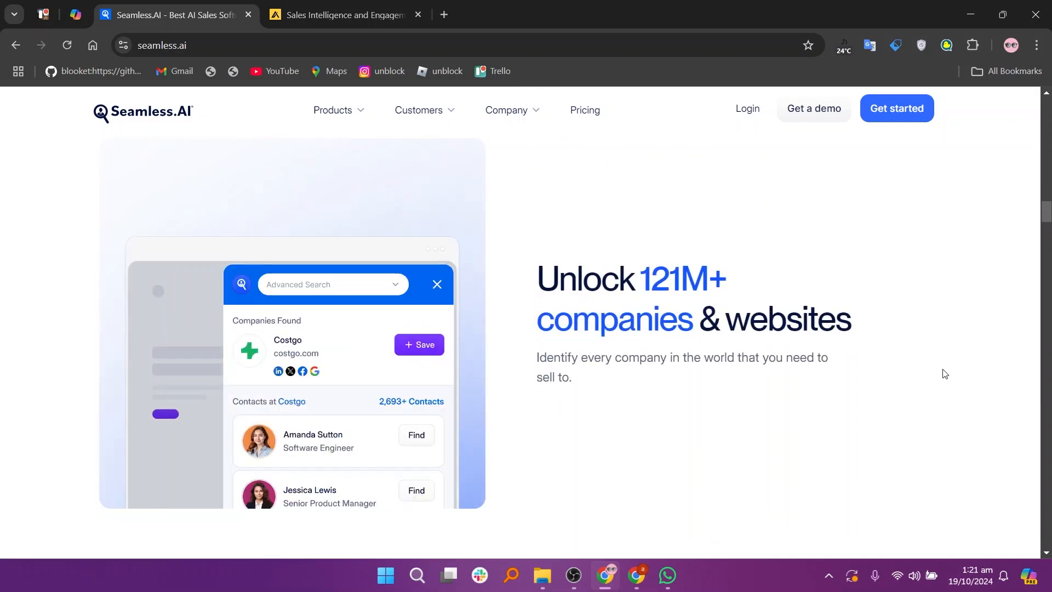
pyautogui.scroll(-3)
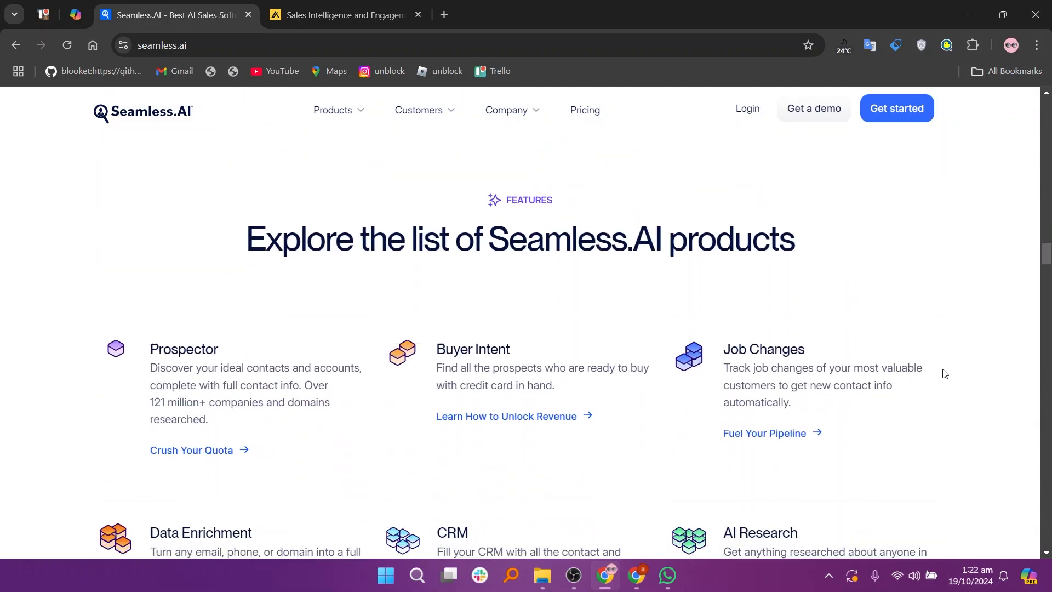
pyautogui.scroll(-3)
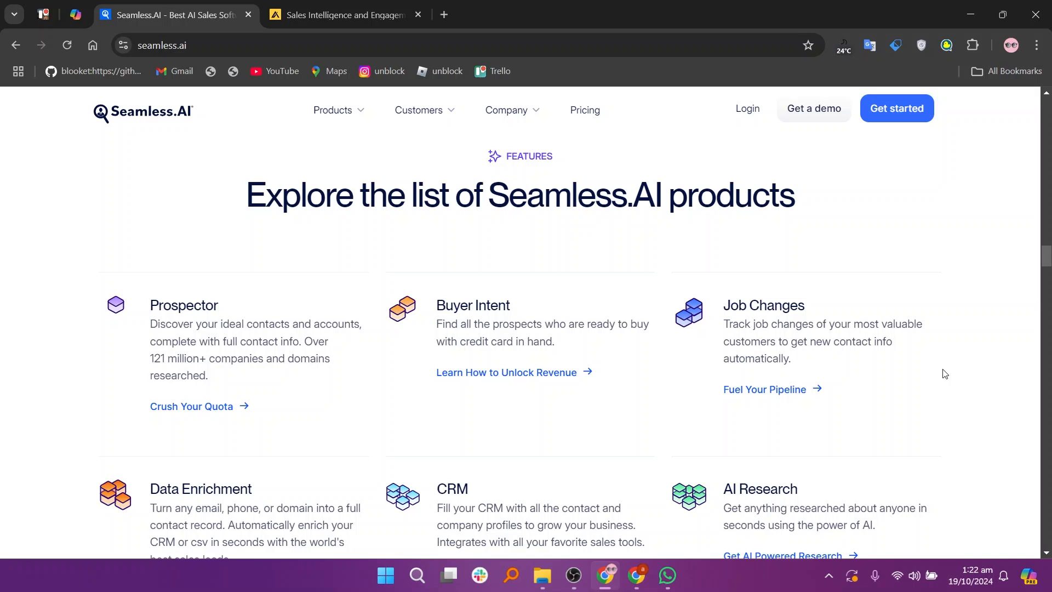
pyautogui.scroll(-3)
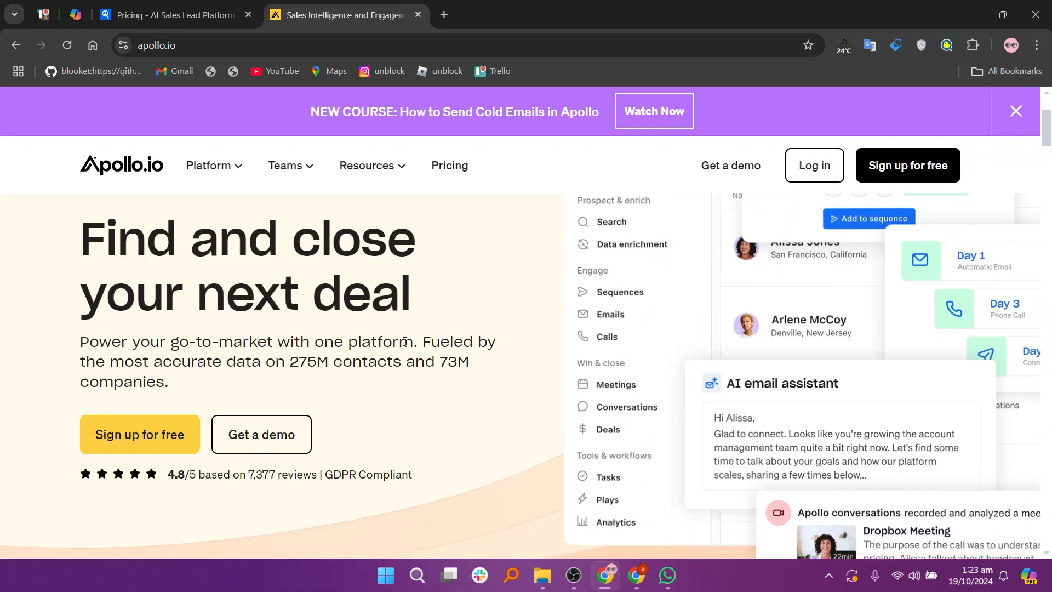
pyautogui.scroll(-3)
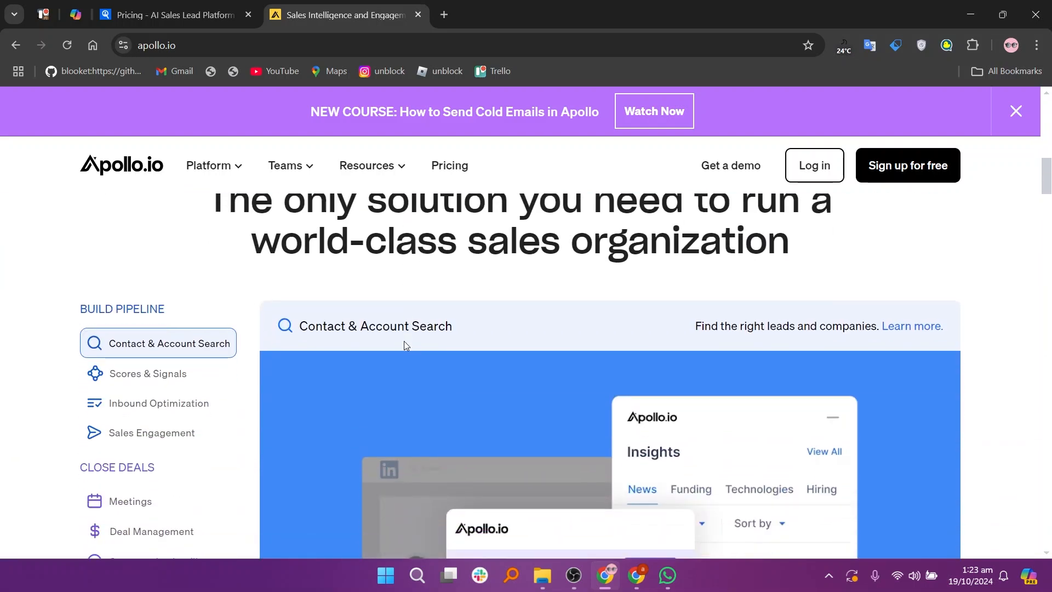
pyautogui.scroll(-3)
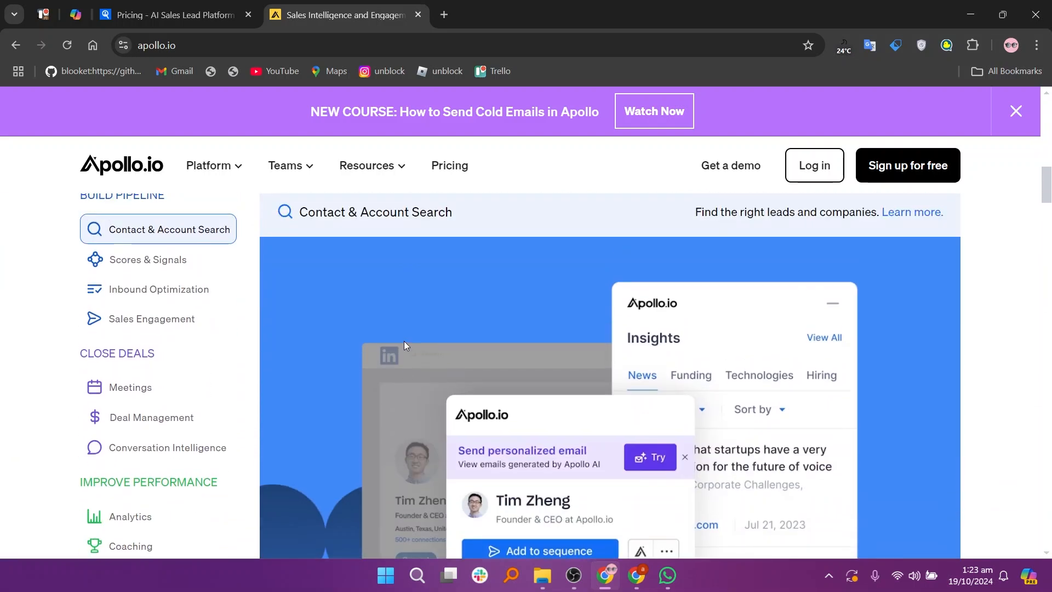
pyautogui.scroll(-3)
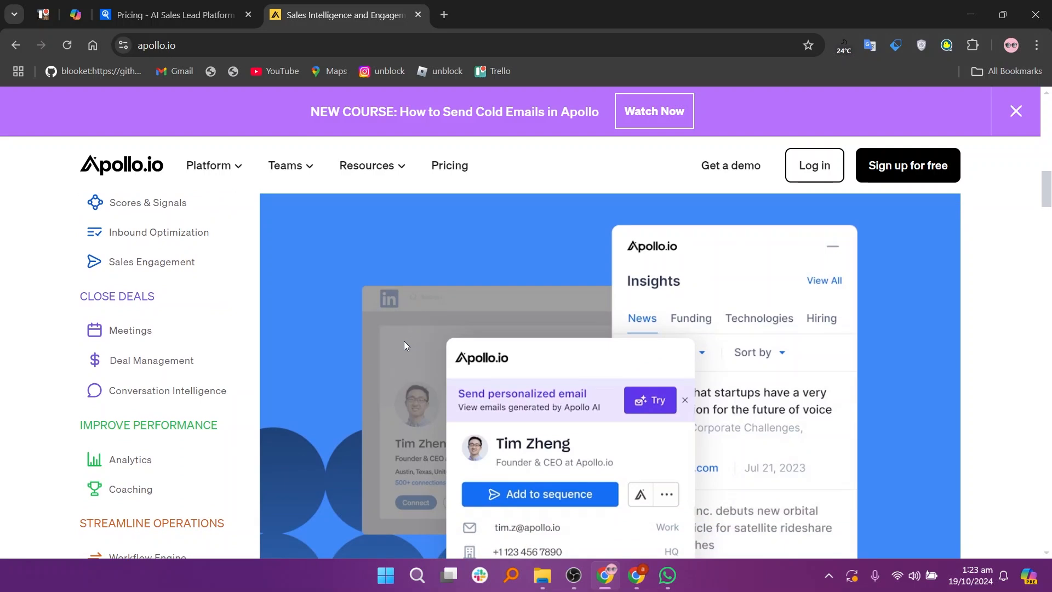
pyautogui.scroll(3)
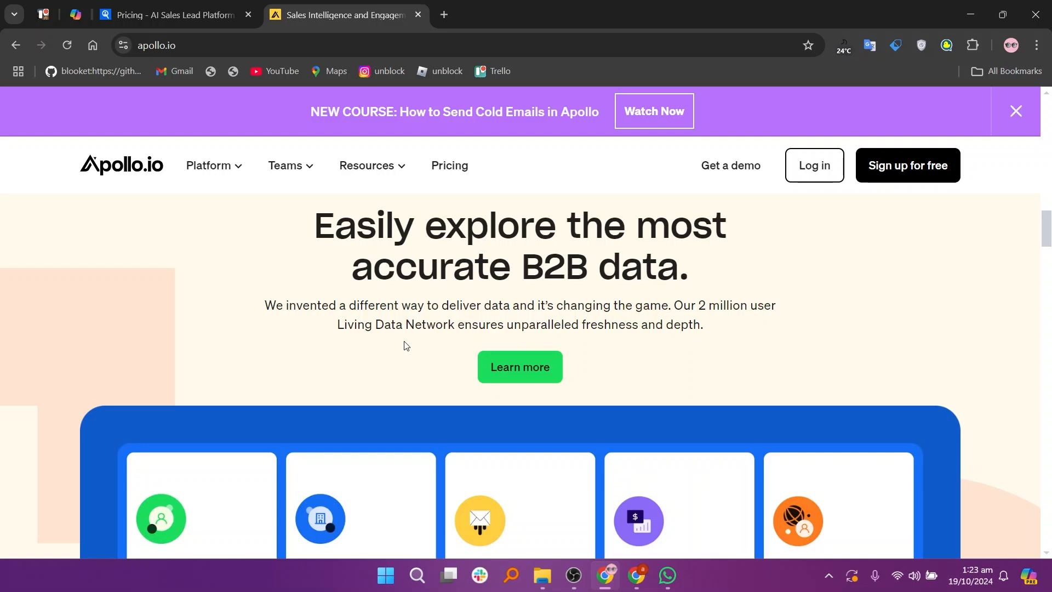
pyautogui.scroll(-3)
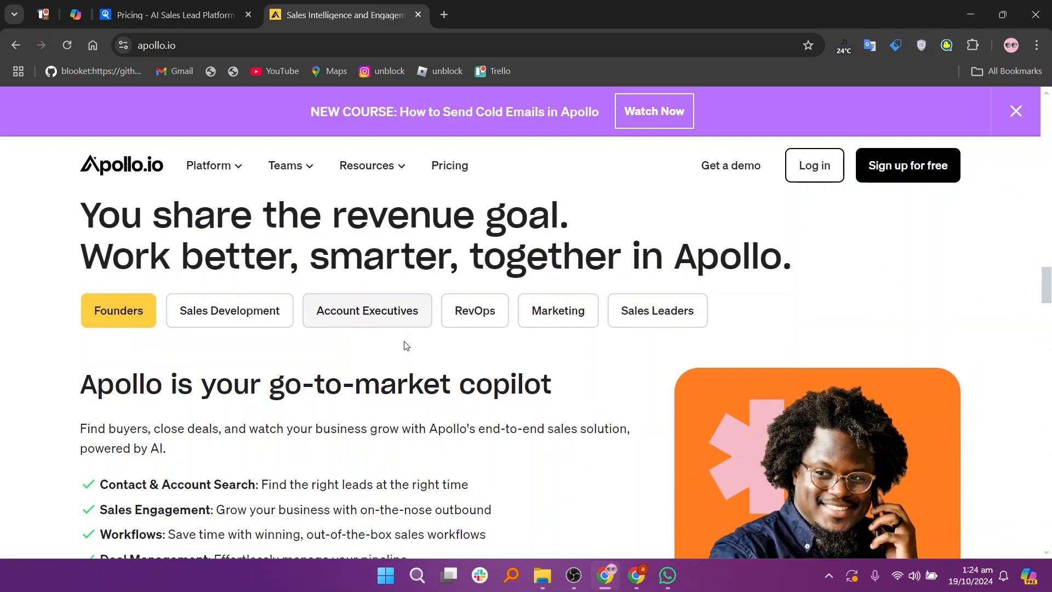
pyautogui.scroll(-3)
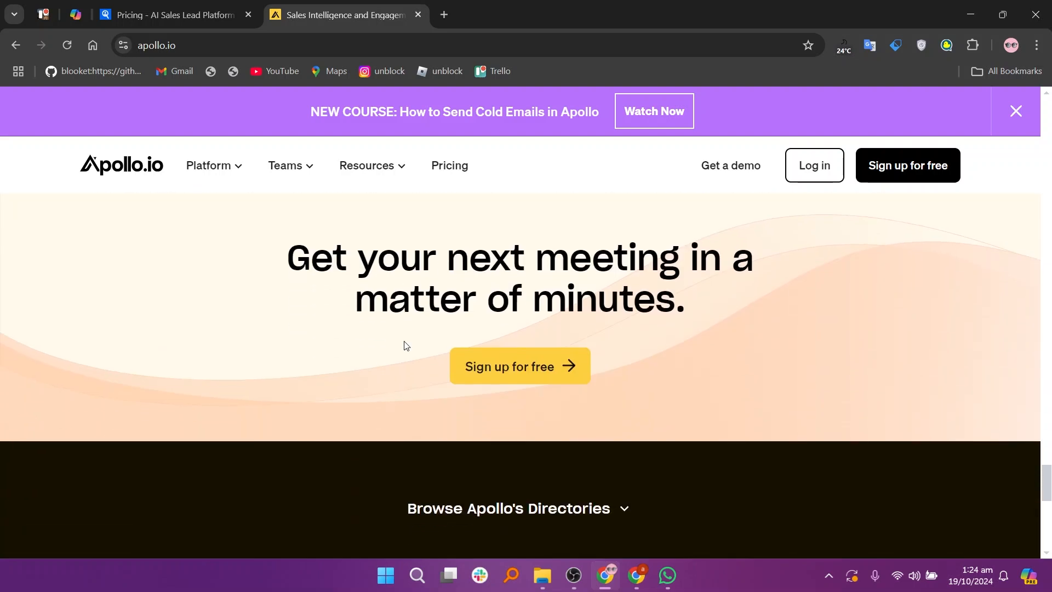
pyautogui.scroll(-3)
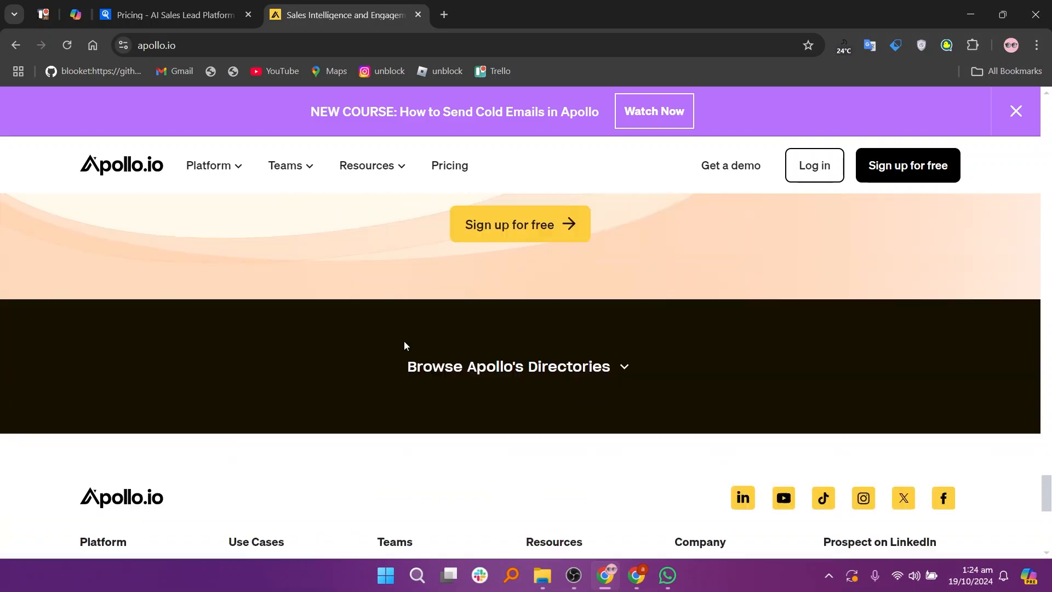